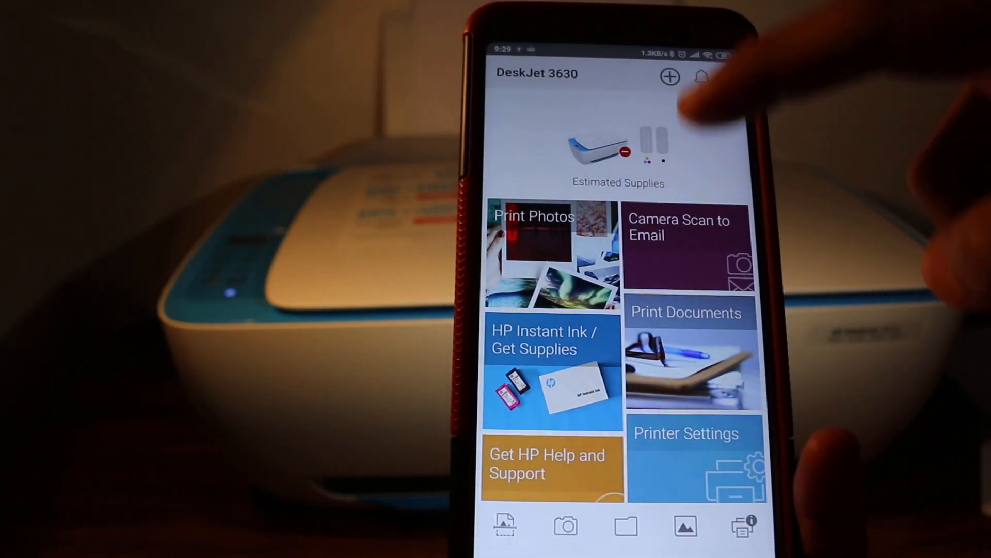
Step: Reach the Printer Settings tile for the DeskJet 3630 from the HP Smart home screen
scroll(down, 3)
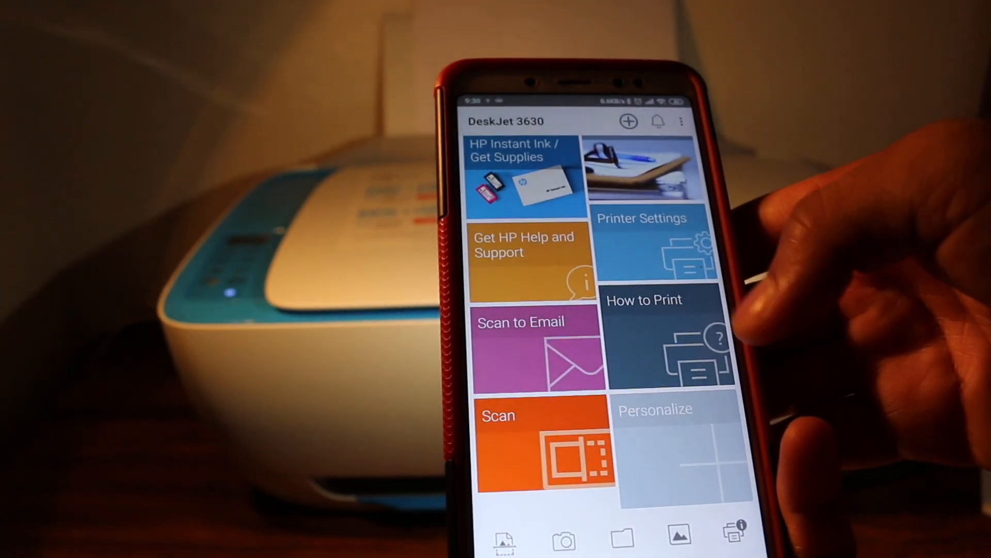
click(658, 243)
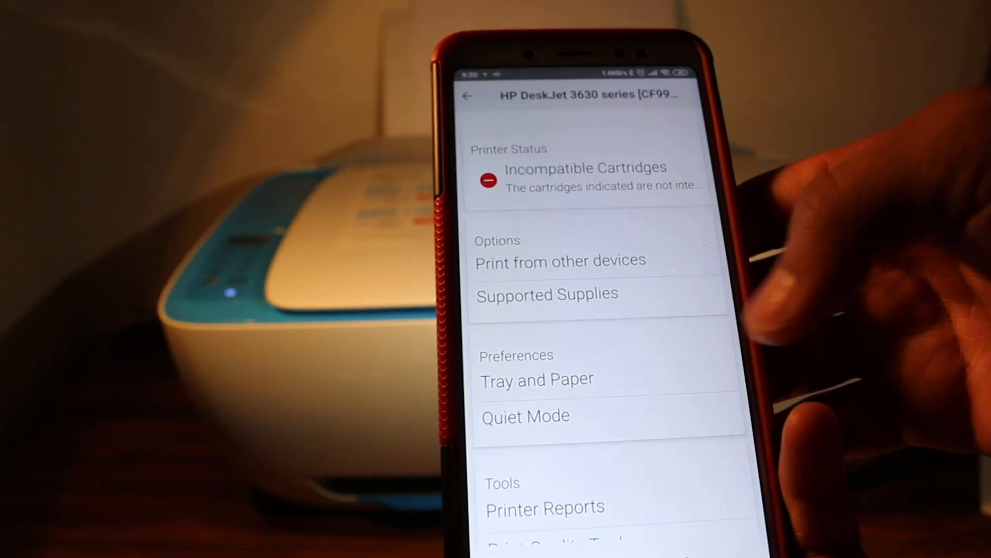
Step: Expand the Settings section on the DeskJet 3630's embedded web server page
scroll(down, 3)
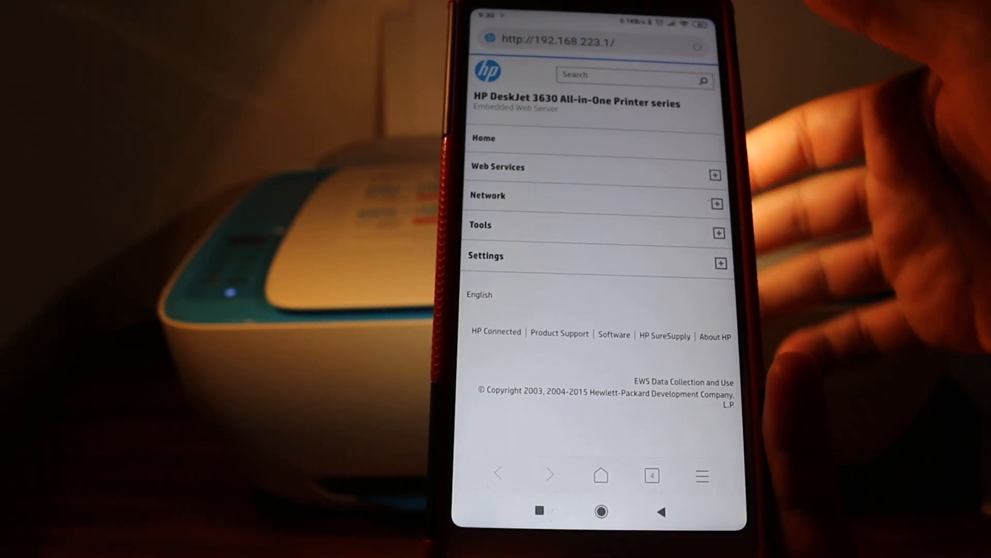
click(721, 262)
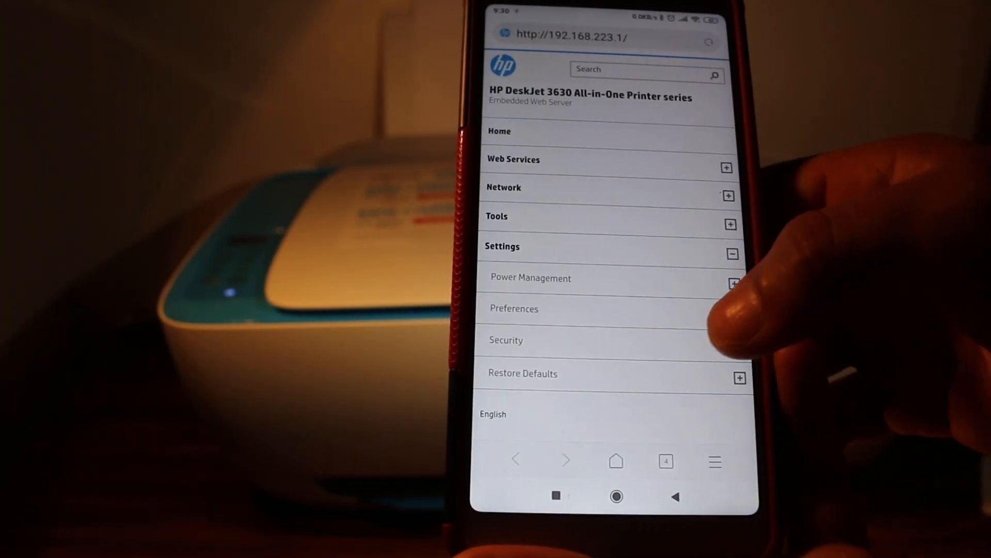
Step: Choose Password Settings under Security, bringing up the secure-page redirect notice
scroll(down, 3)
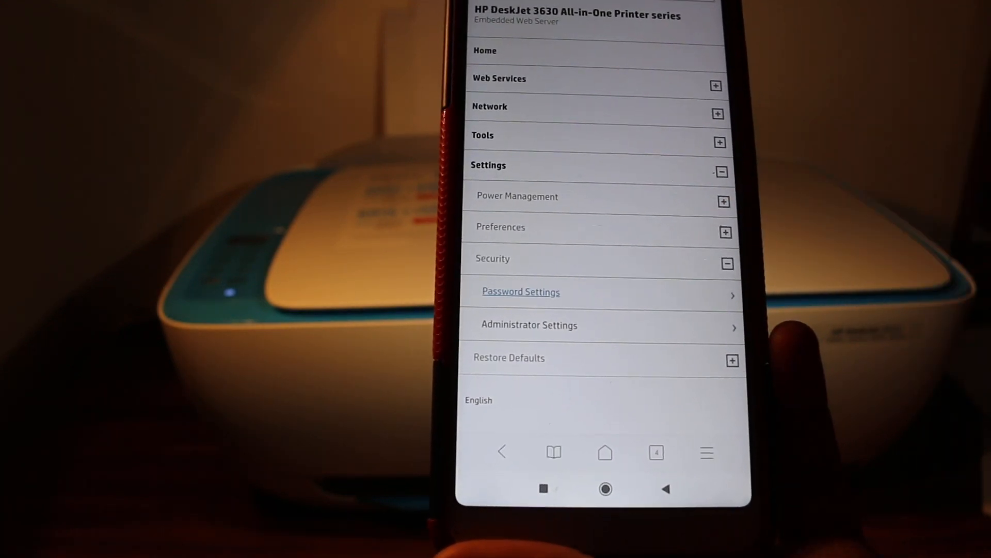
click(520, 292)
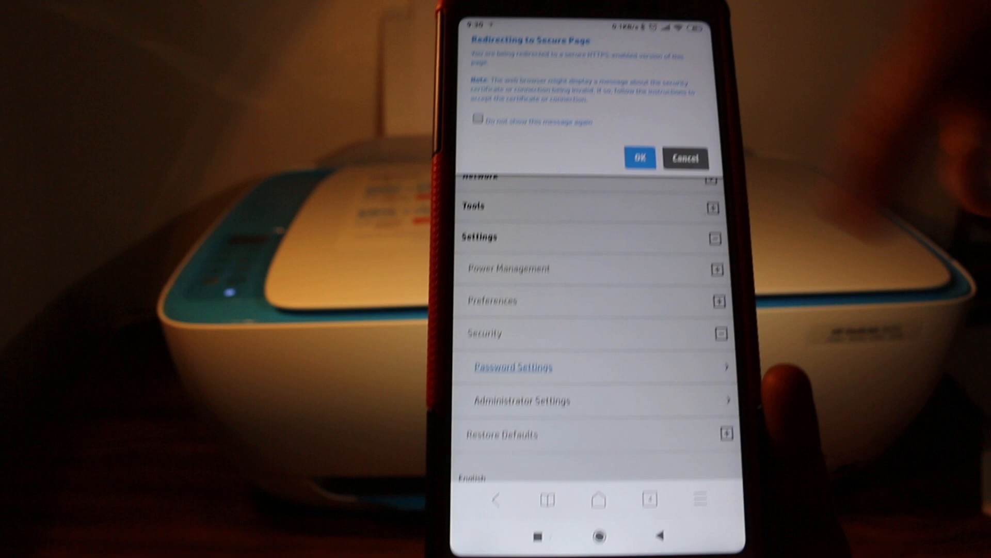
Step: Tick 'Do not show this message again' and confirm OK on the Redirecting to Secure Page dialog
click(478, 124)
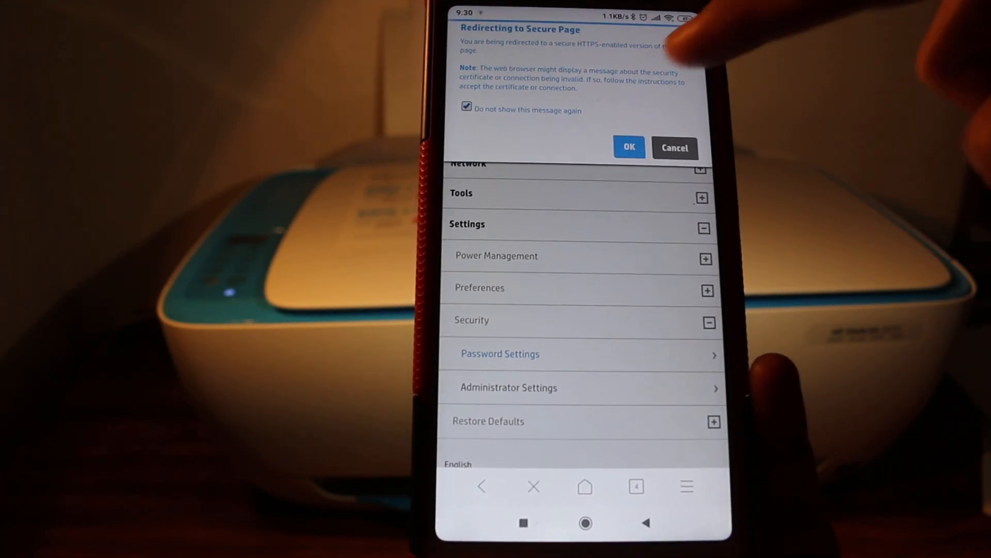
click(629, 148)
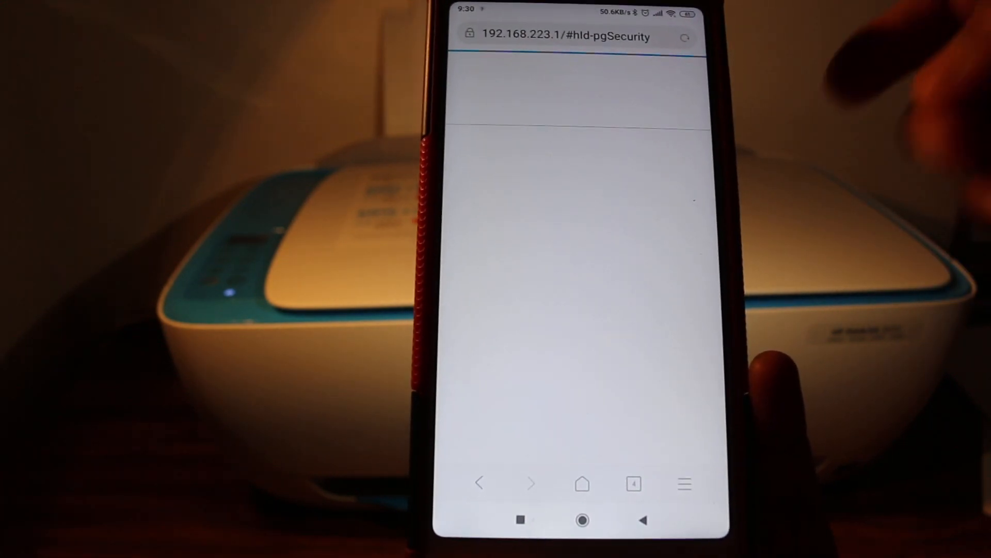